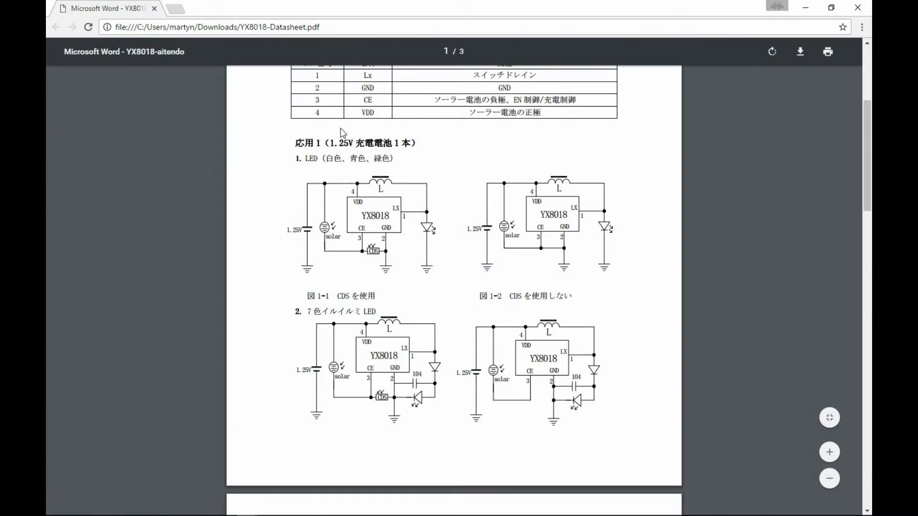
mouse_move(287, 170)
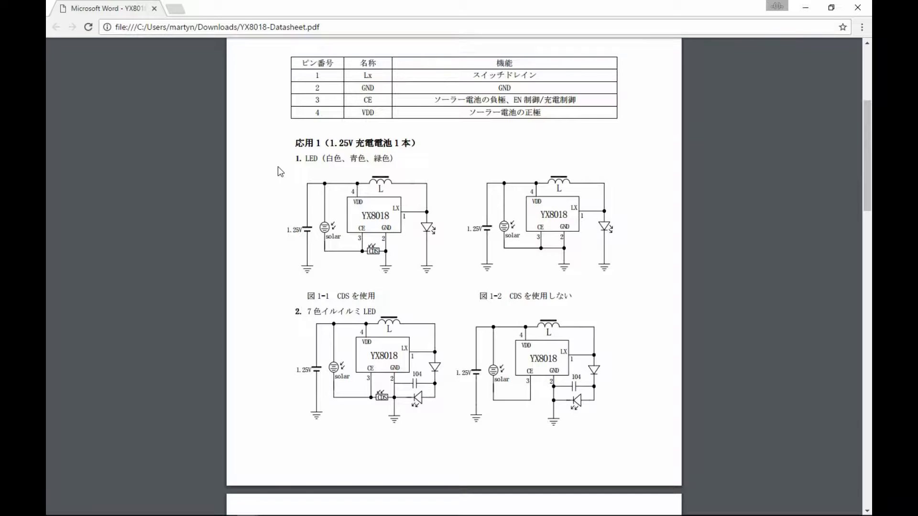
mouse_move(472, 194)
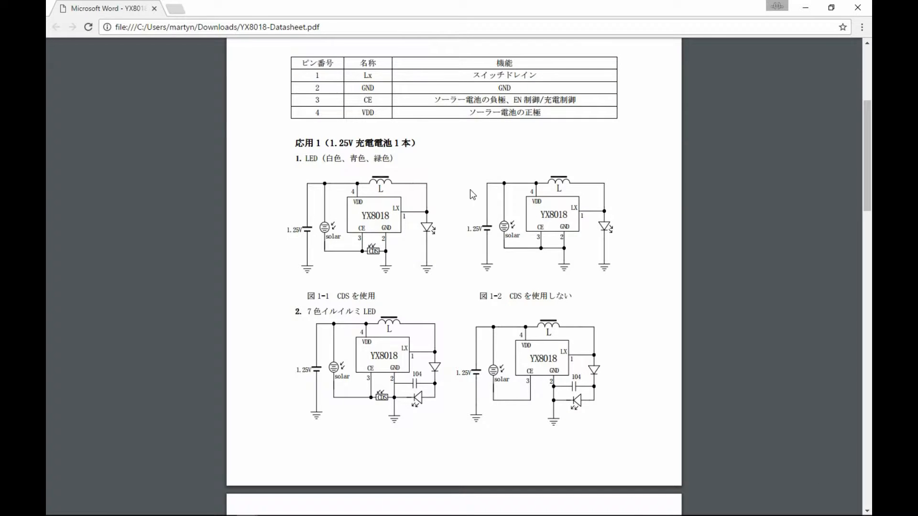
mouse_move(612, 224)
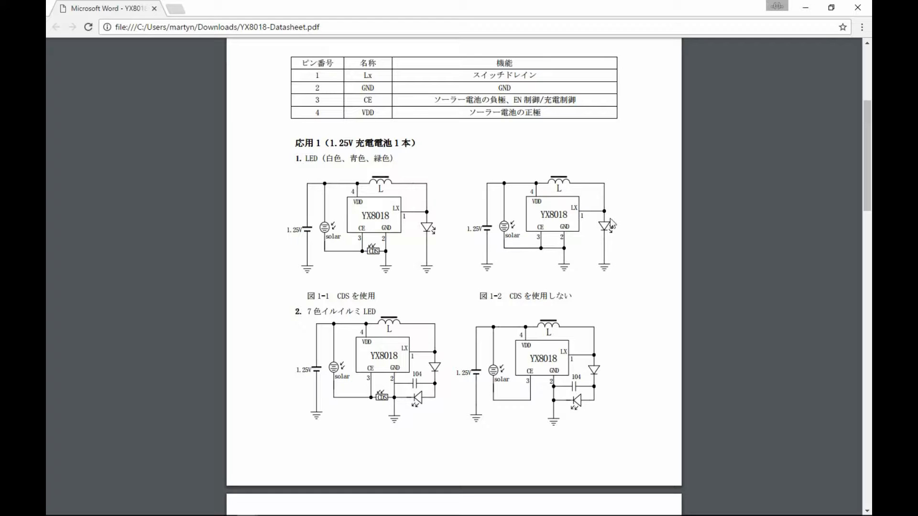
mouse_move(553, 224)
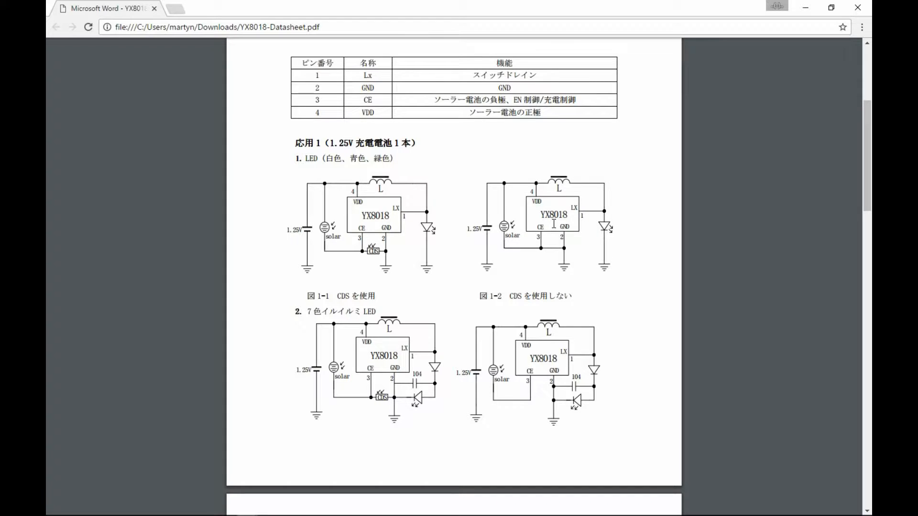
mouse_move(537, 212)
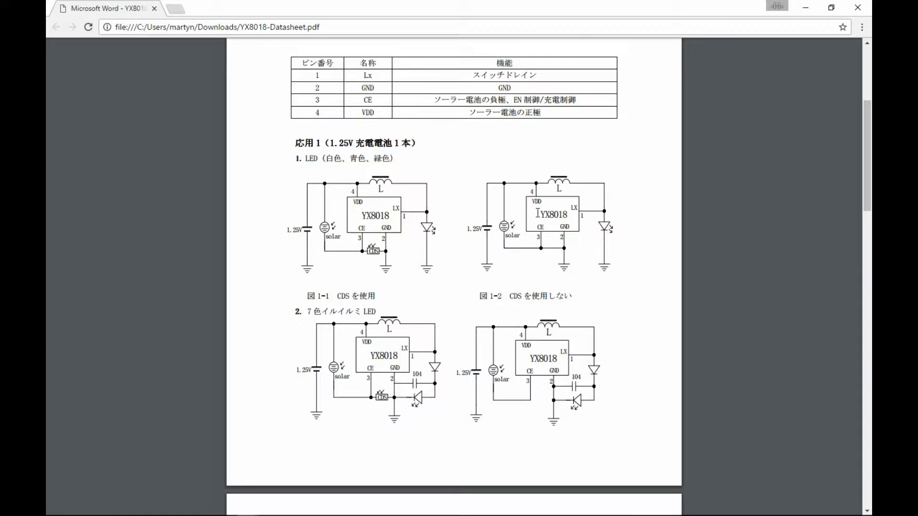
mouse_move(575, 214)
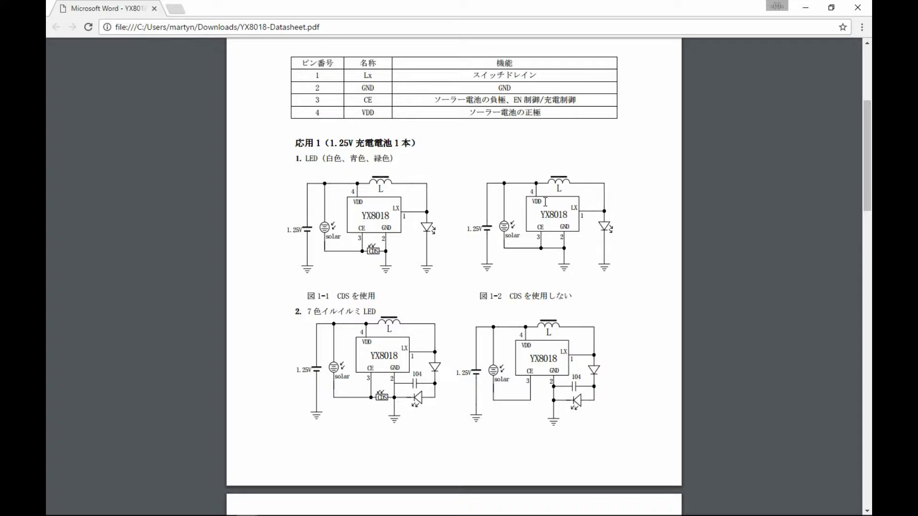
mouse_move(573, 211)
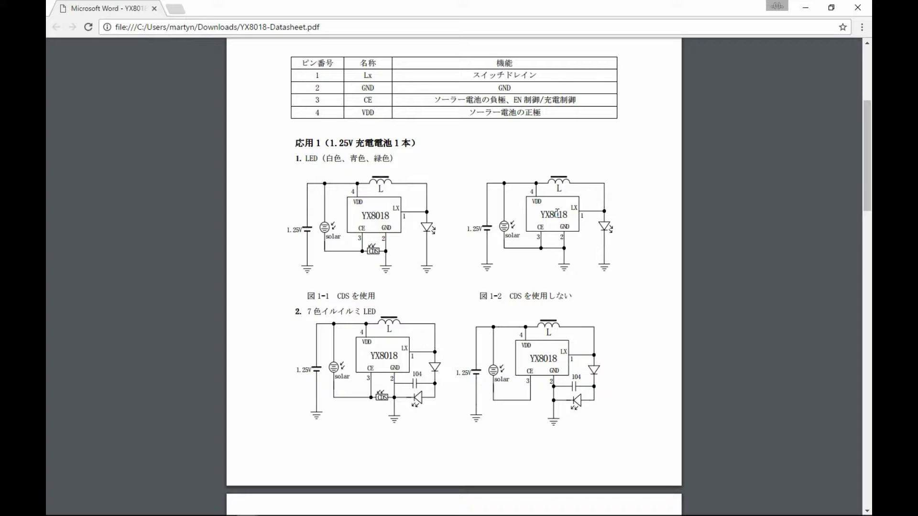
mouse_move(503, 216)
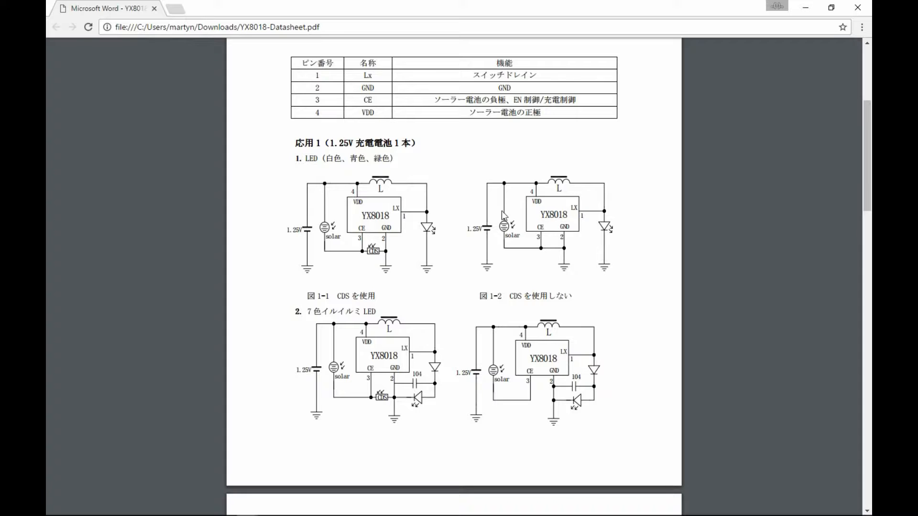
mouse_move(498, 196)
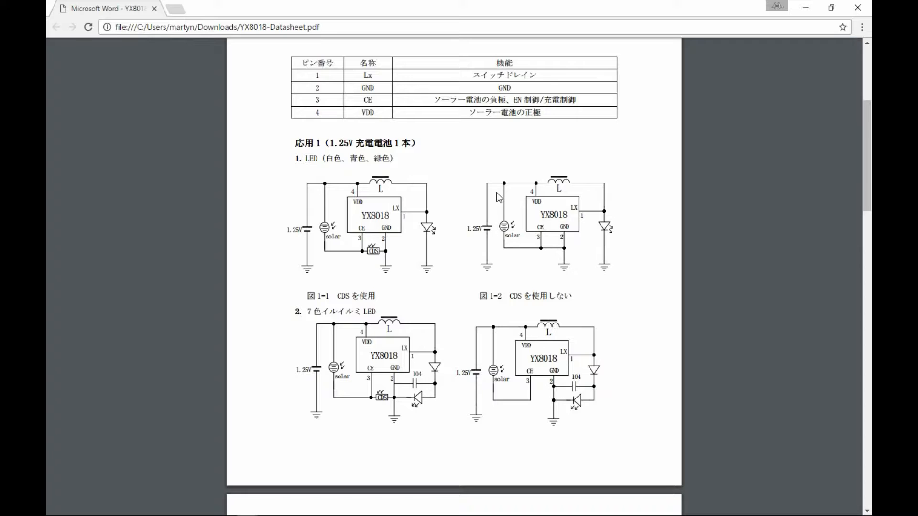
mouse_move(509, 219)
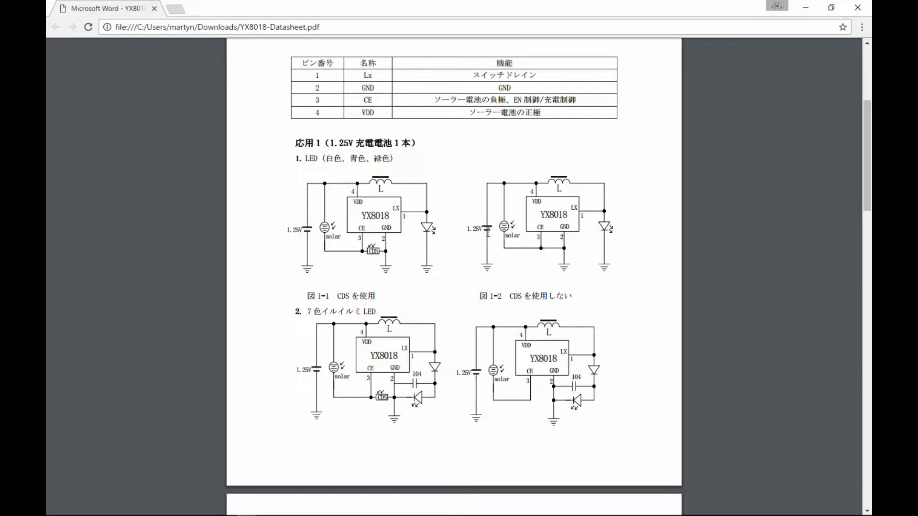
mouse_move(487, 222)
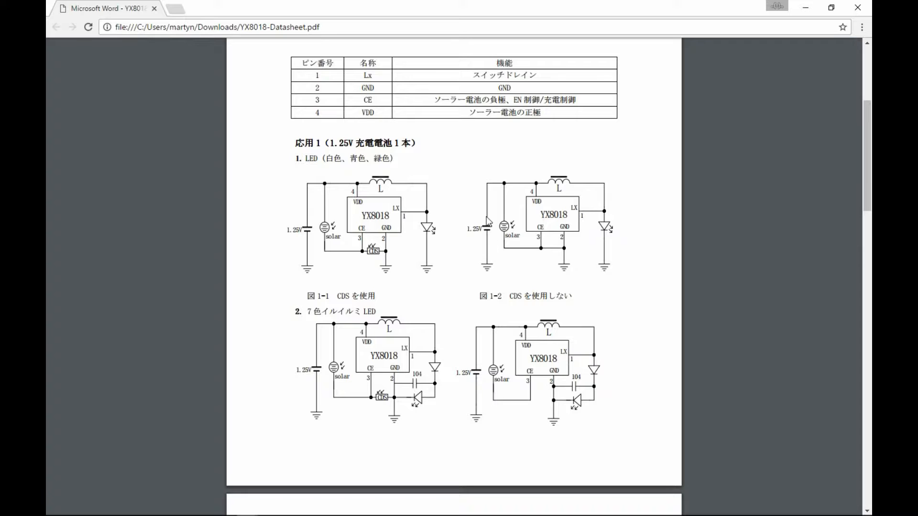
mouse_move(492, 188)
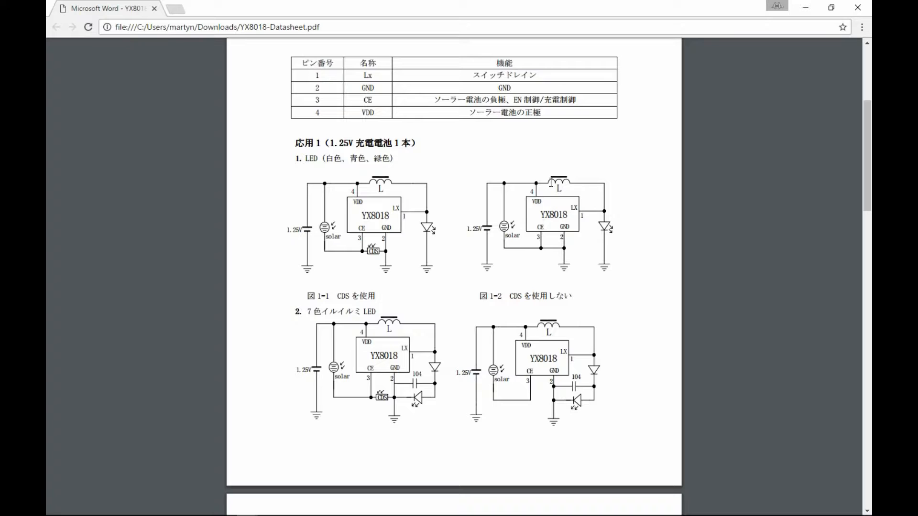
mouse_move(576, 188)
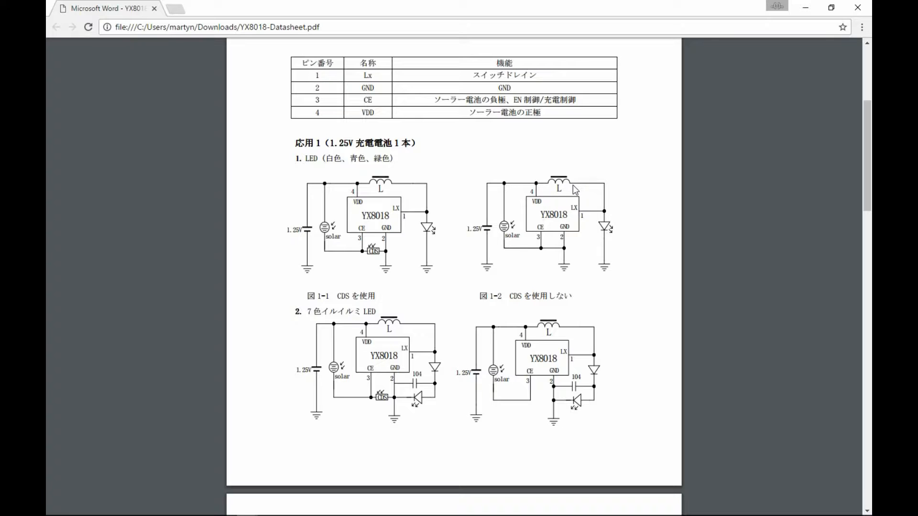
mouse_move(611, 221)
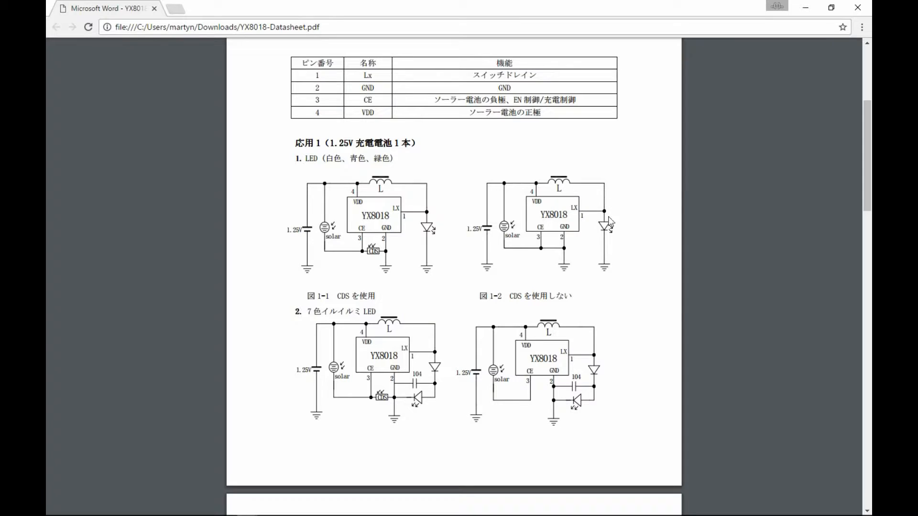
mouse_move(610, 236)
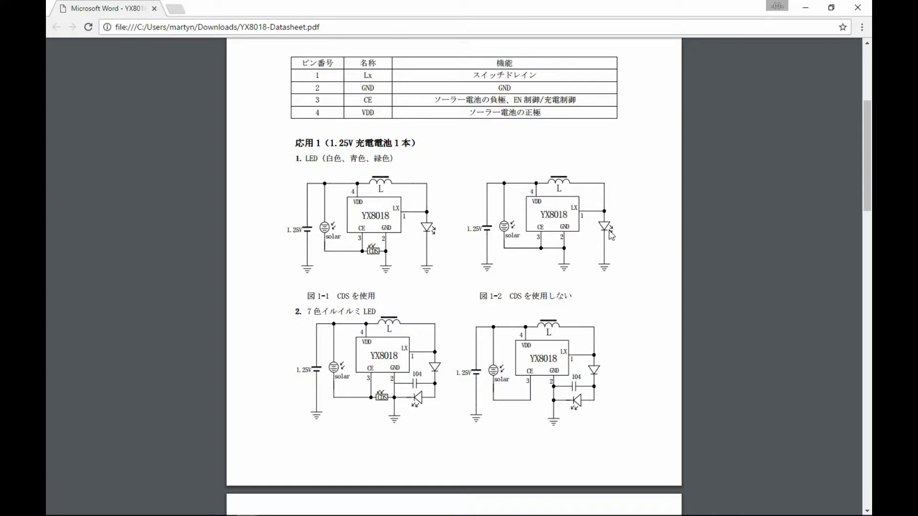
mouse_move(588, 232)
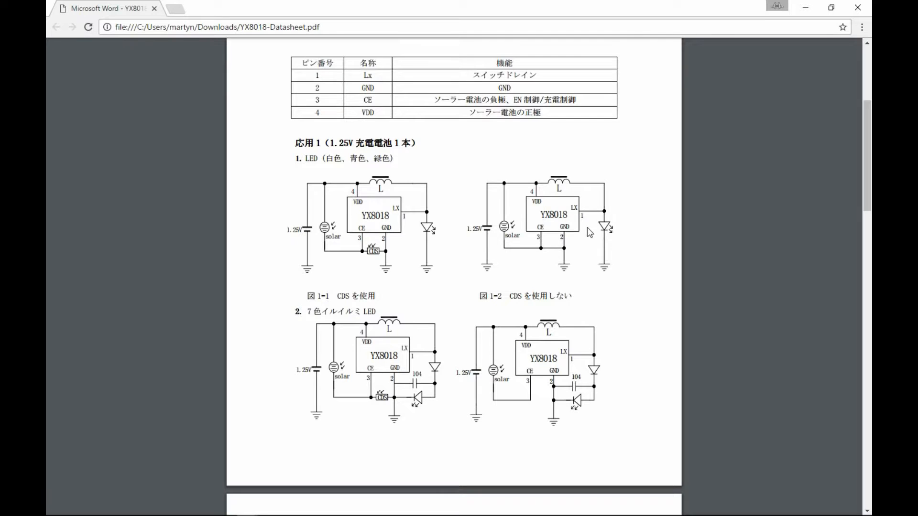
mouse_move(604, 229)
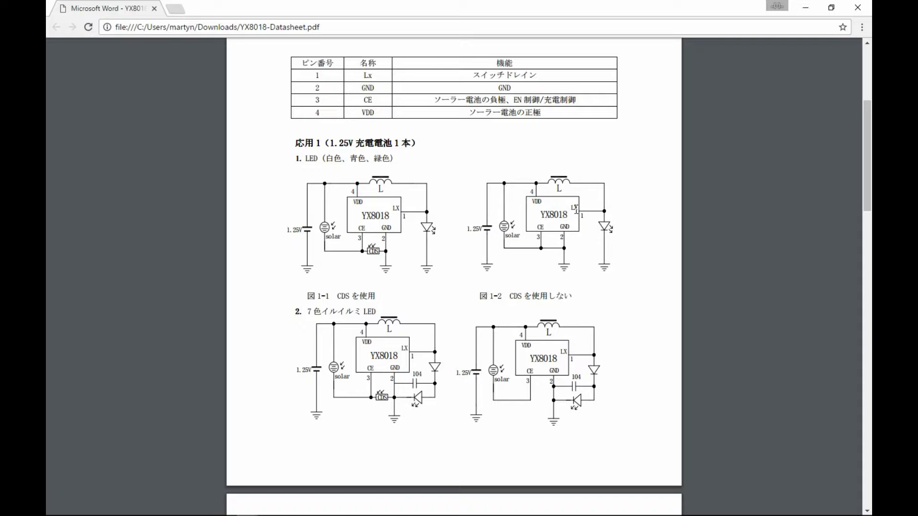
mouse_move(579, 211)
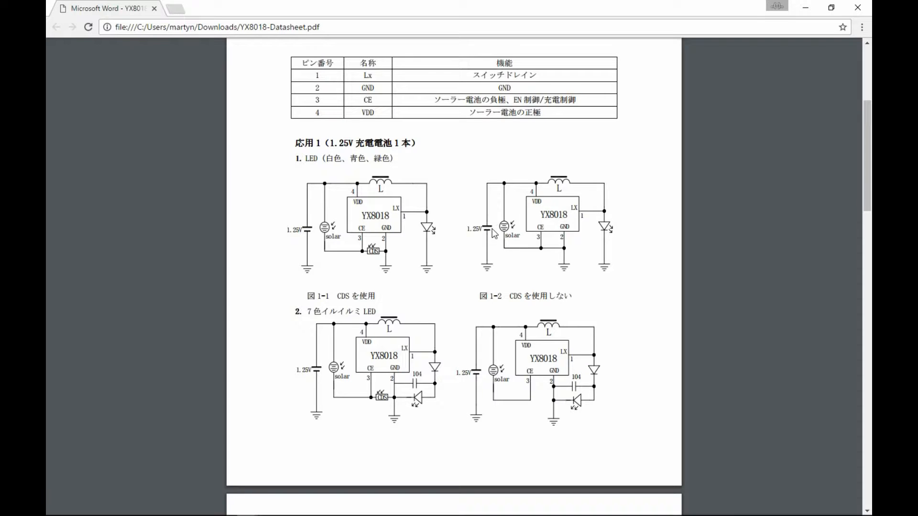
mouse_move(337, 269)
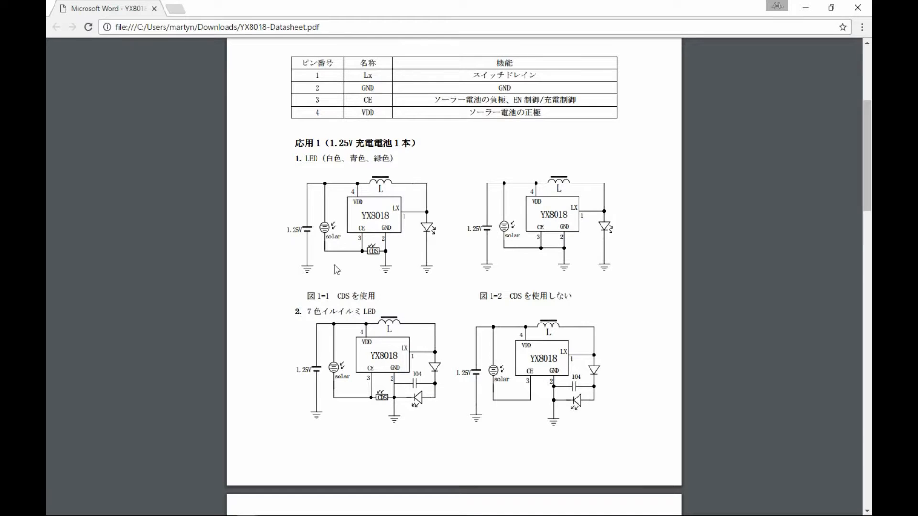
mouse_move(333, 216)
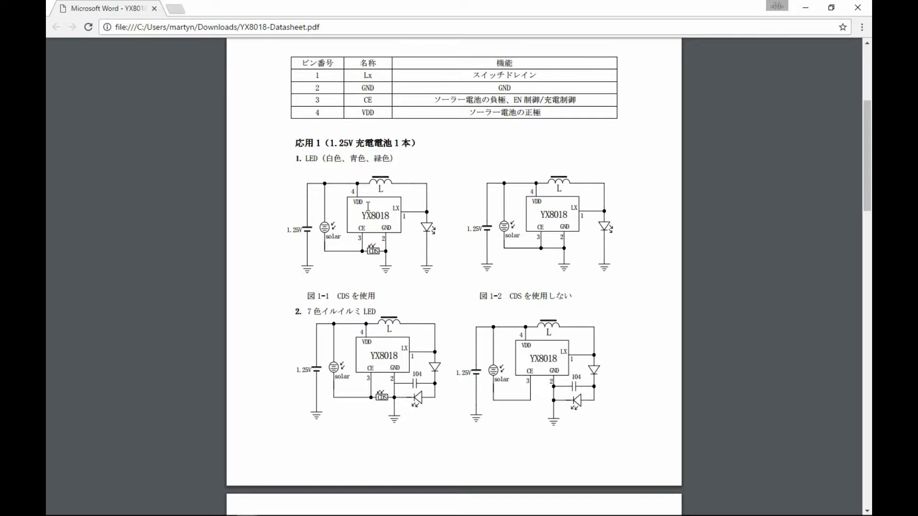
mouse_move(357, 247)
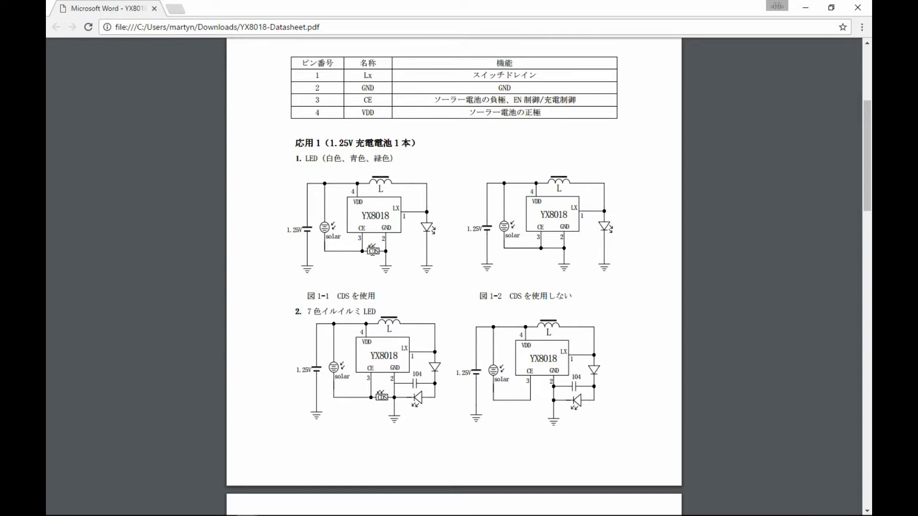
mouse_move(365, 252)
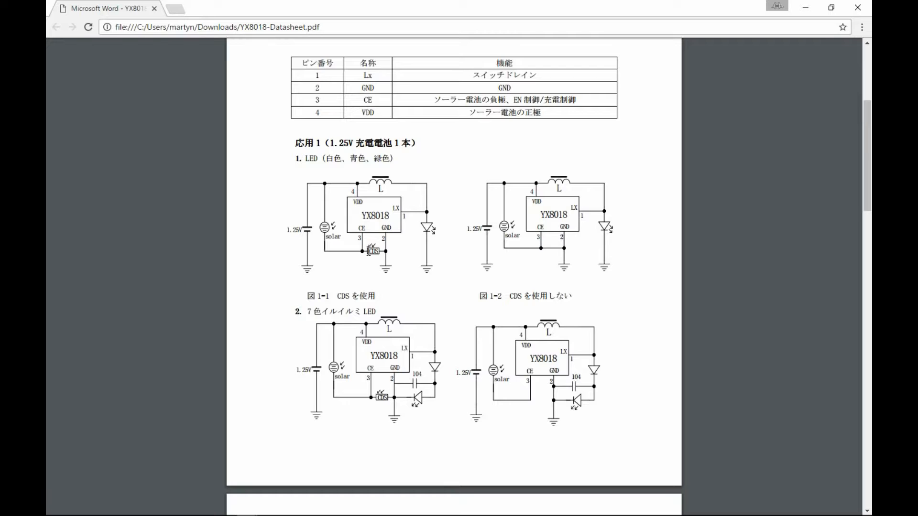
mouse_move(328, 228)
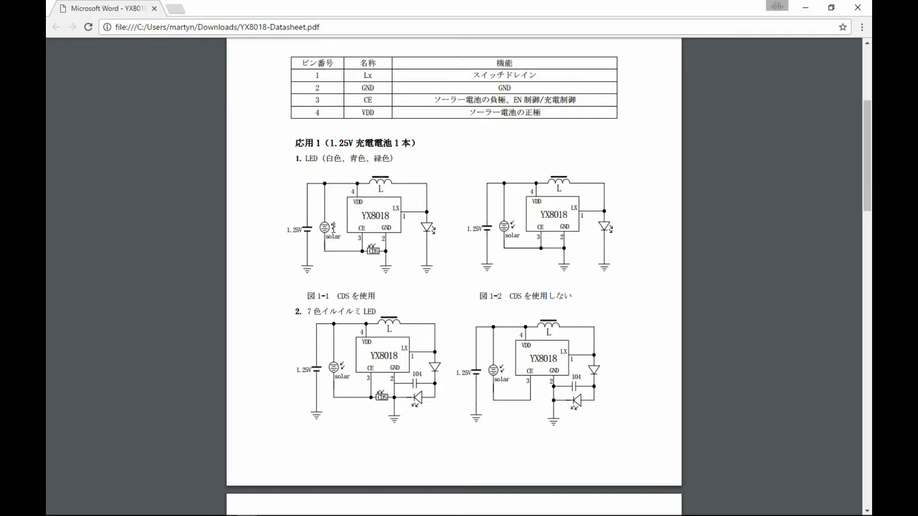
mouse_move(401, 282)
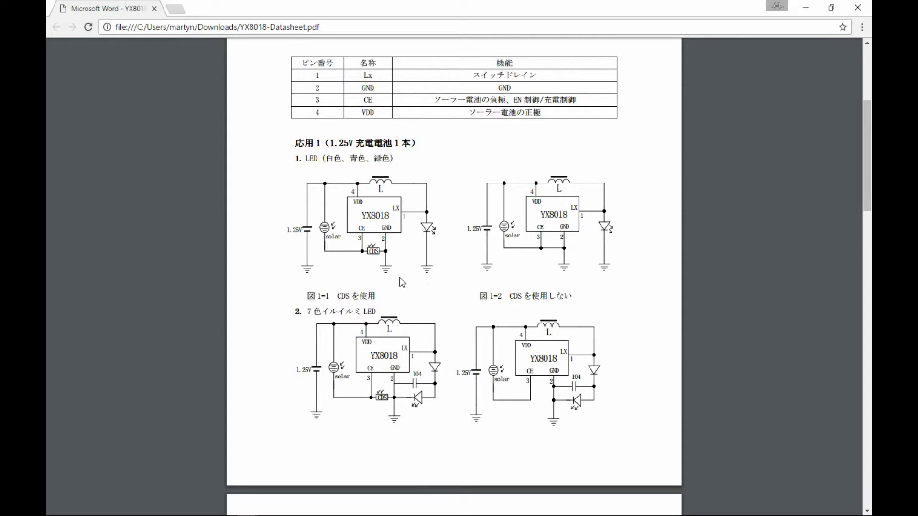
mouse_move(434, 239)
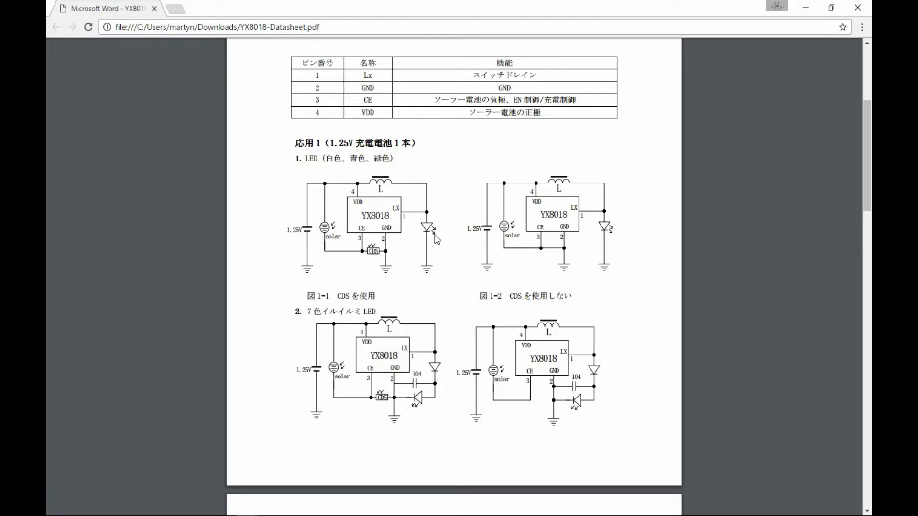
mouse_move(588, 262)
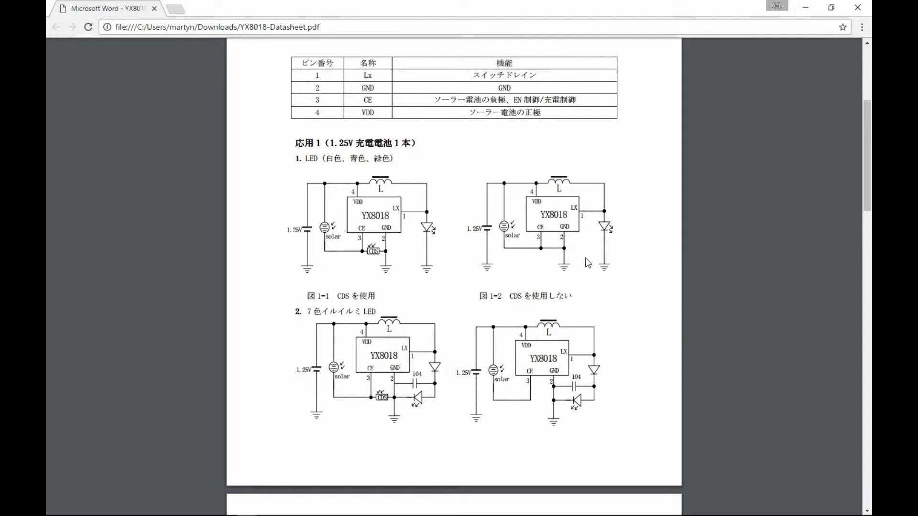
mouse_move(556, 252)
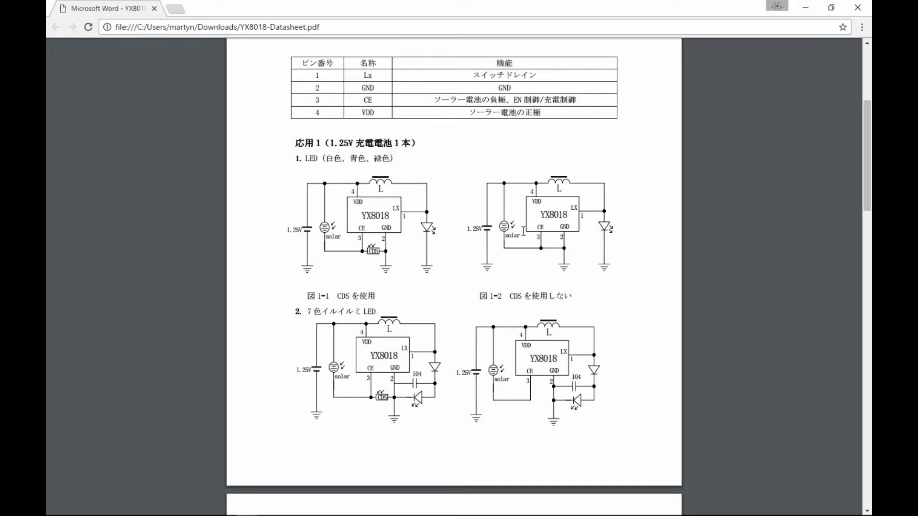
mouse_move(509, 230)
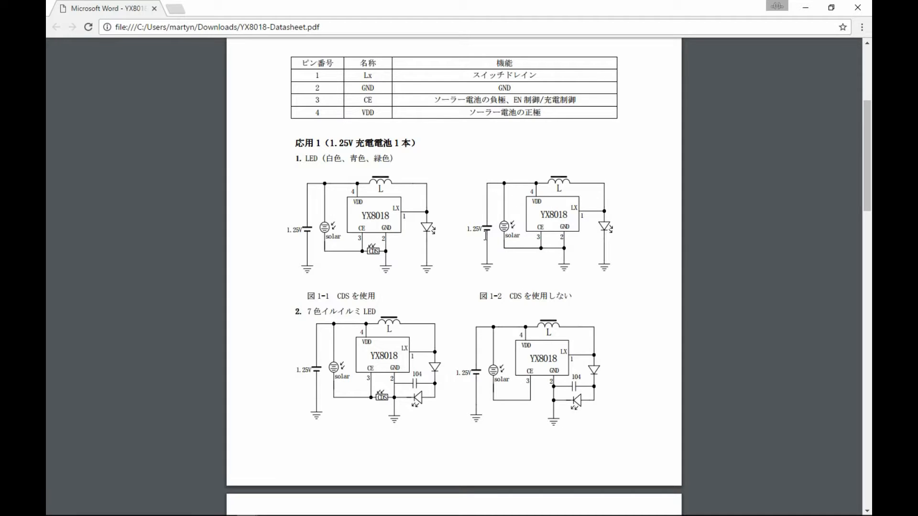
mouse_move(494, 205)
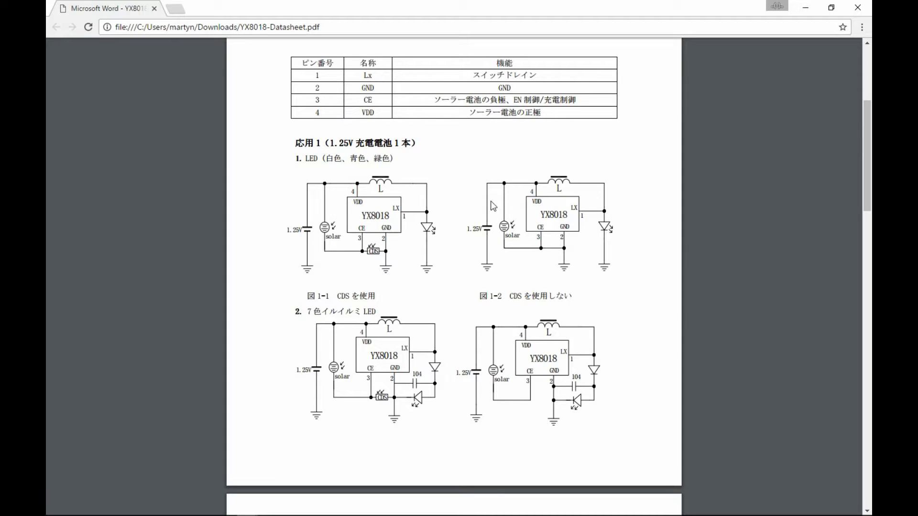
mouse_move(521, 218)
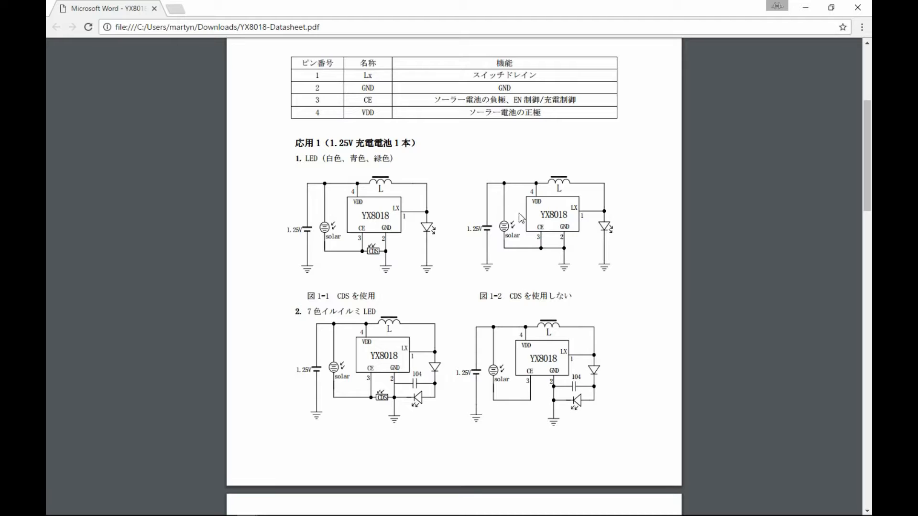
mouse_move(521, 212)
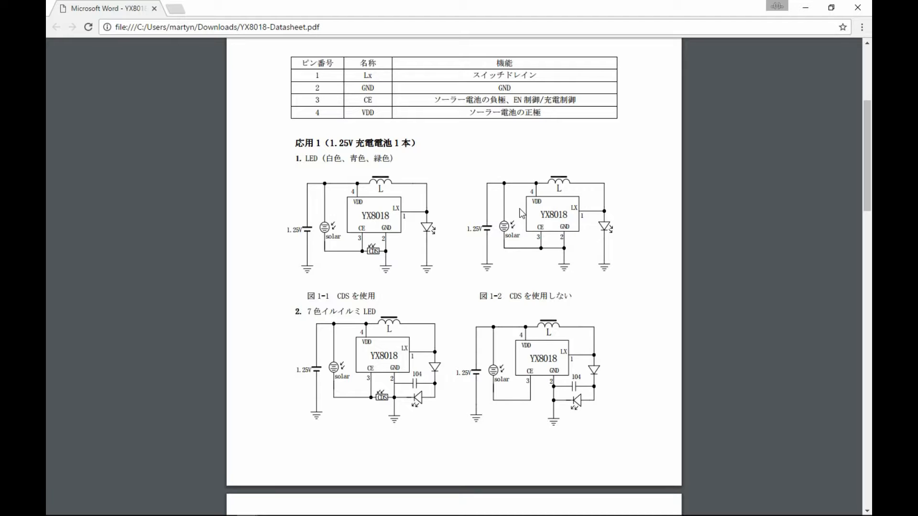
mouse_move(526, 210)
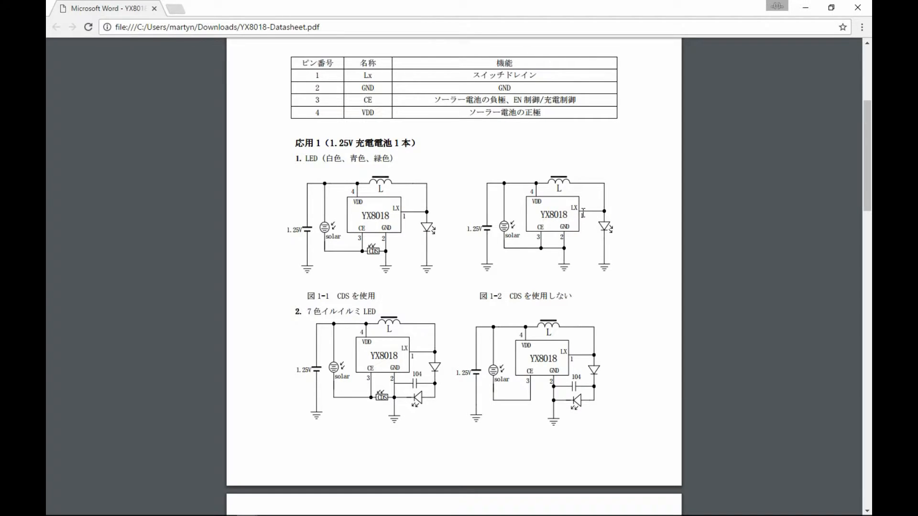
mouse_move(595, 216)
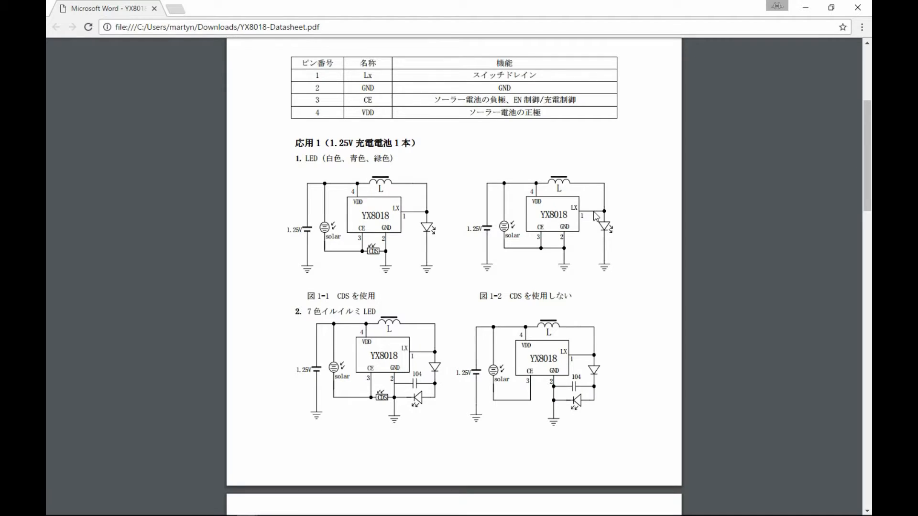
mouse_move(582, 209)
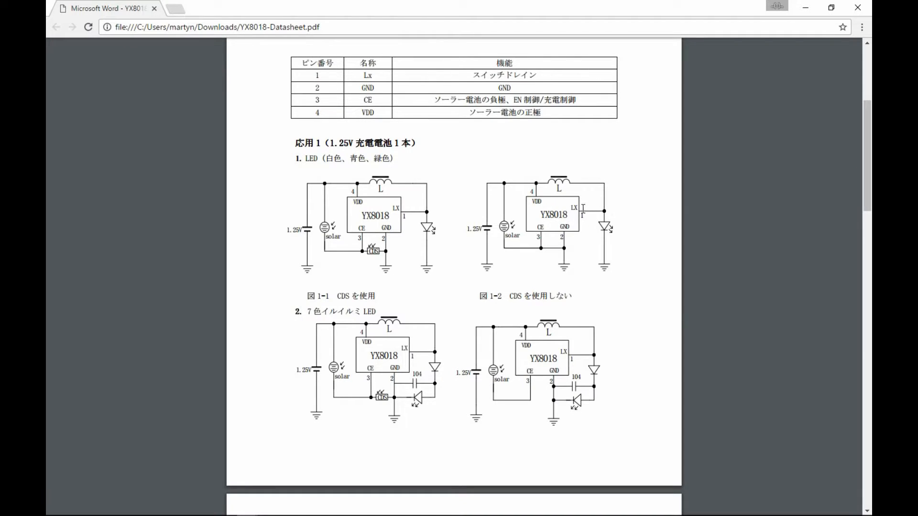
mouse_move(593, 214)
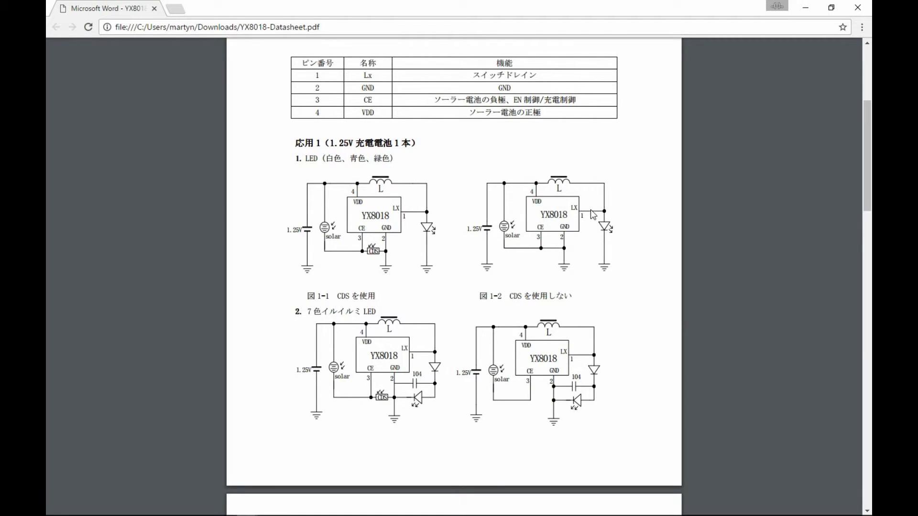
mouse_move(562, 207)
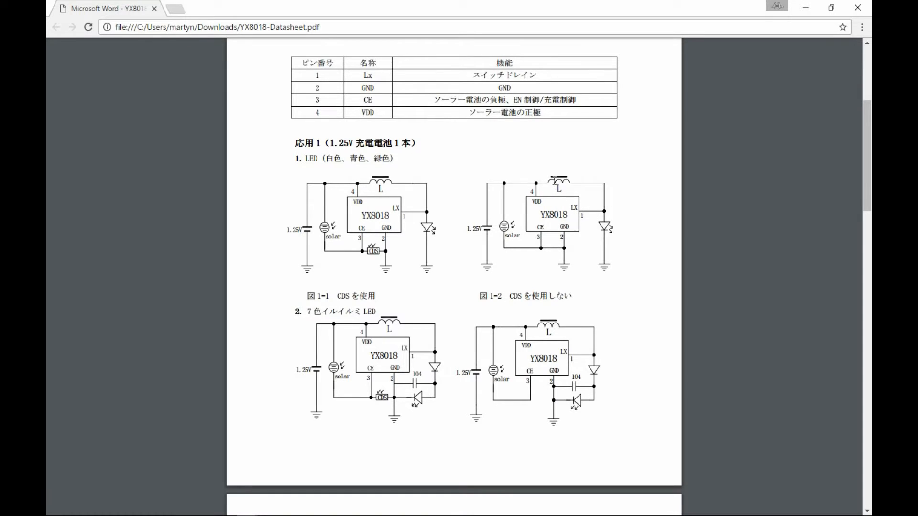
mouse_move(547, 187)
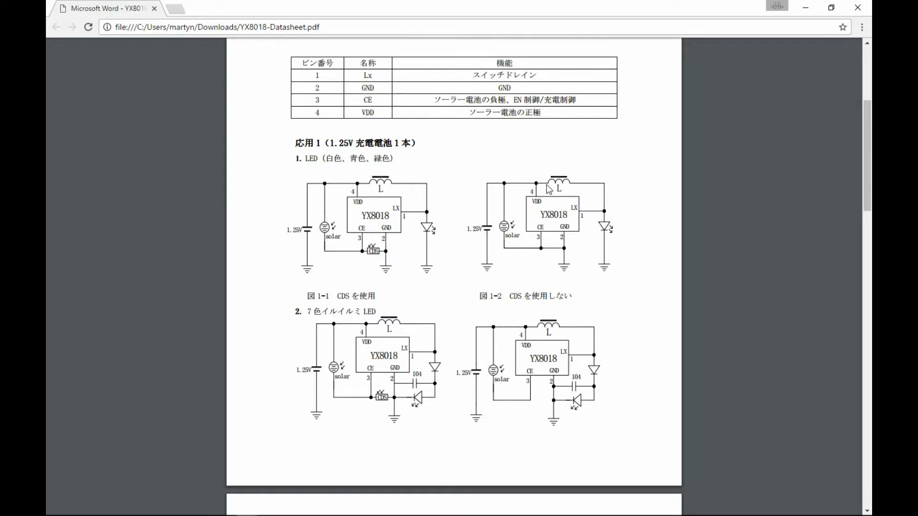
mouse_move(573, 188)
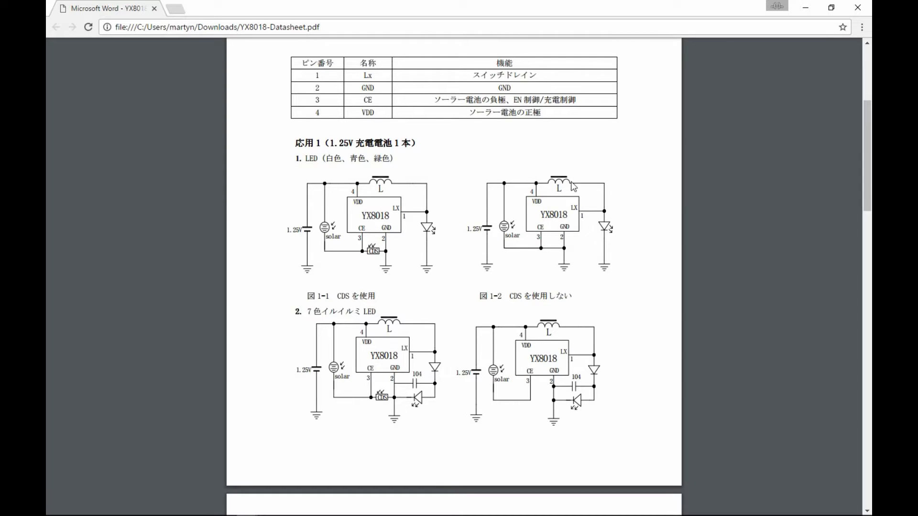
mouse_move(564, 186)
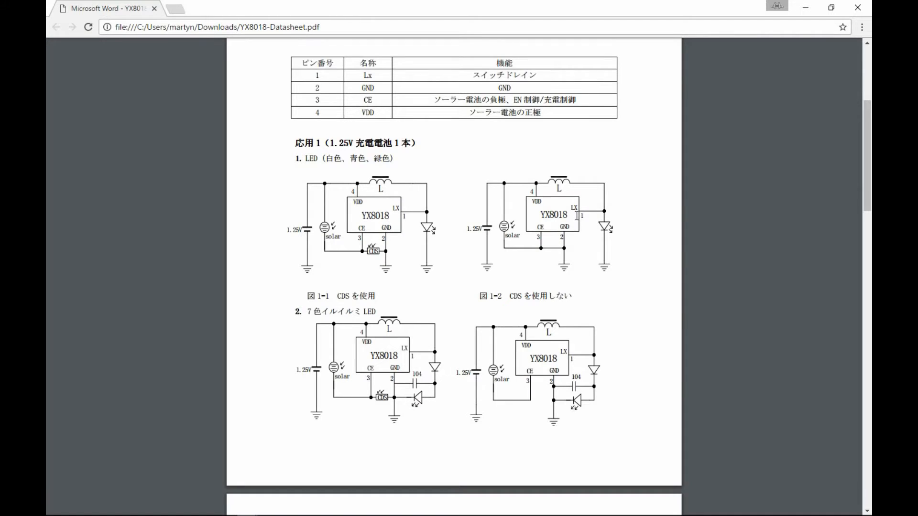
mouse_move(577, 212)
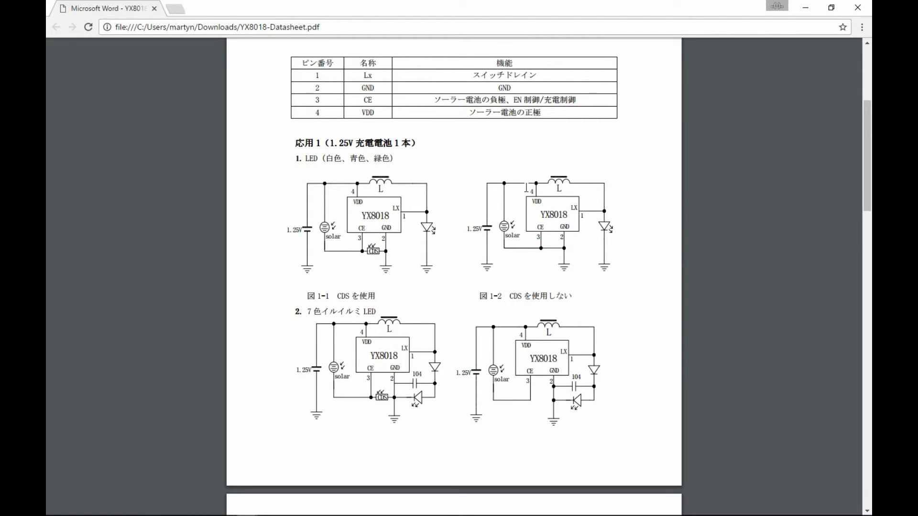
mouse_move(489, 198)
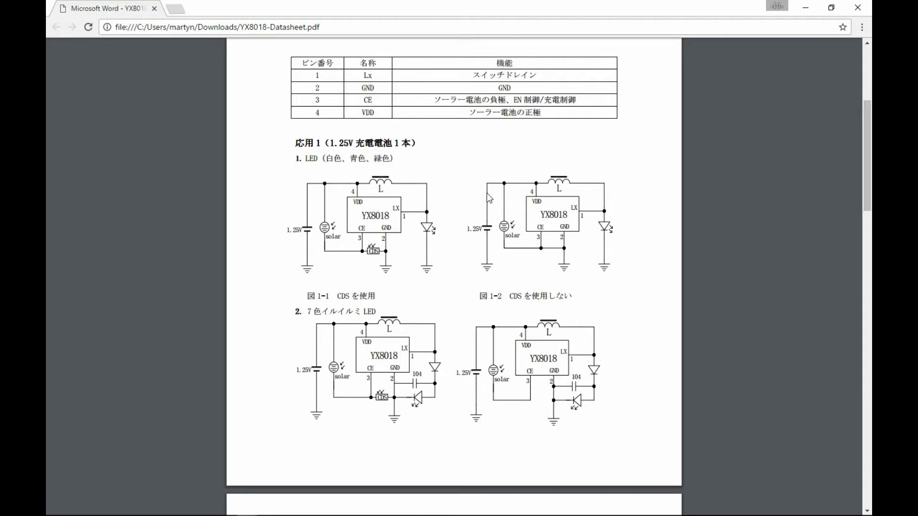
mouse_move(608, 221)
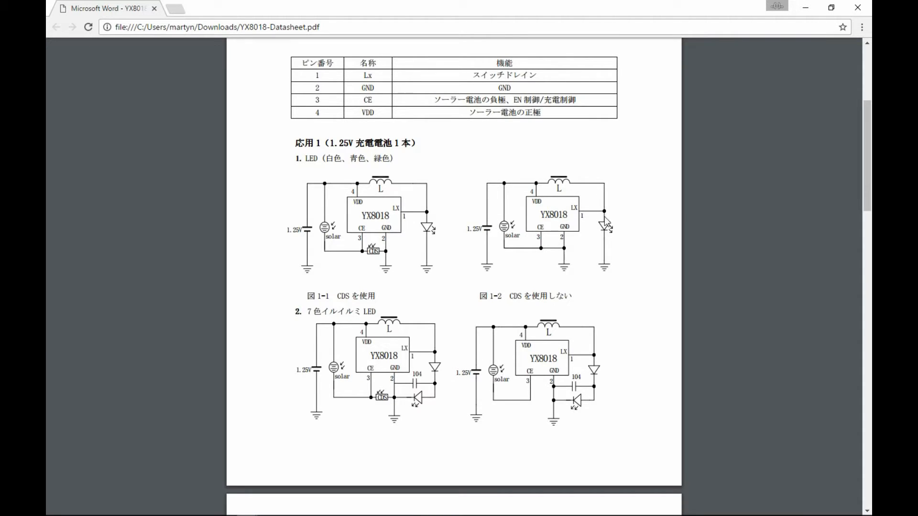
mouse_move(623, 232)
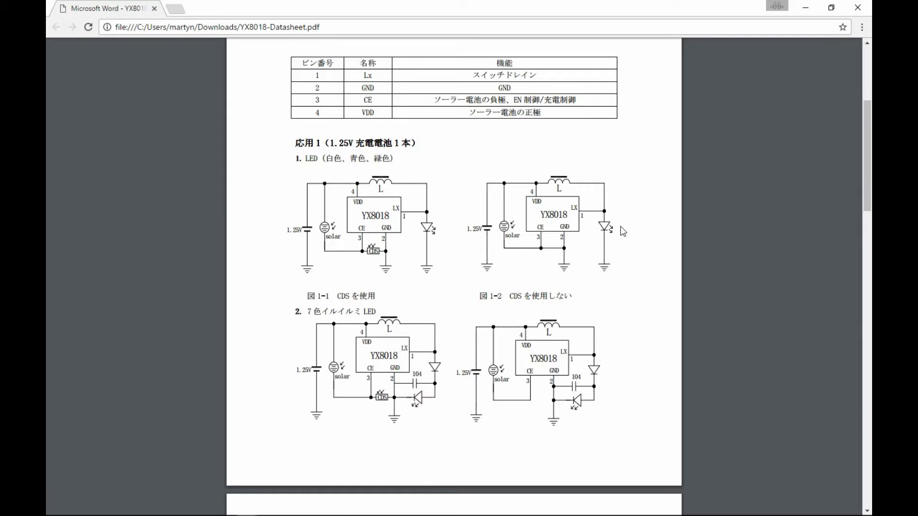
mouse_move(617, 229)
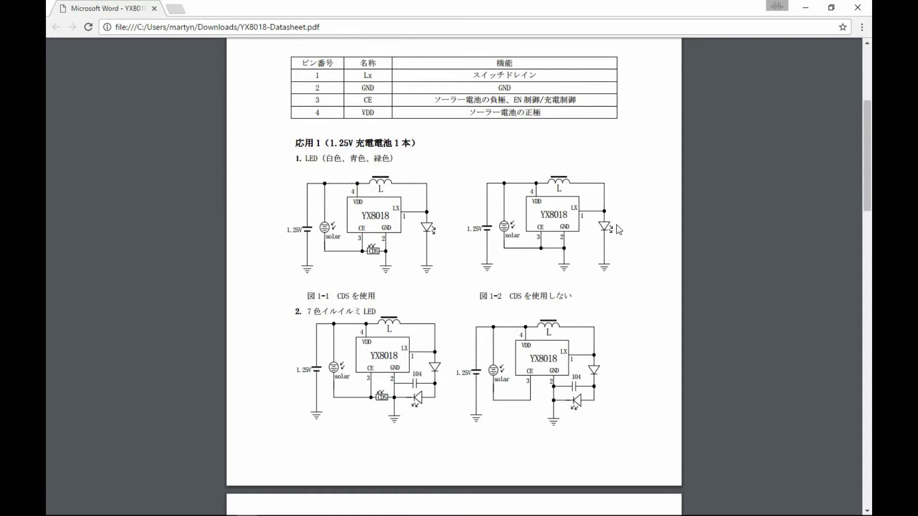
mouse_move(613, 230)
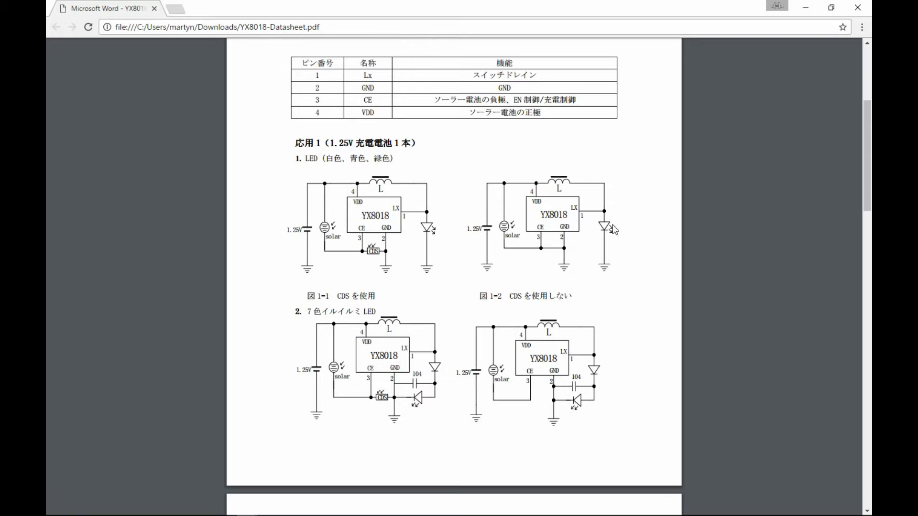
mouse_move(619, 228)
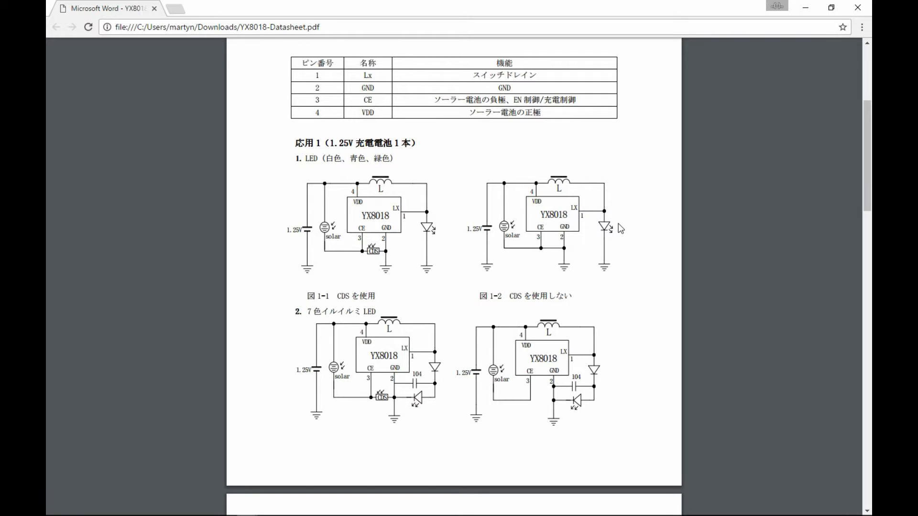
mouse_move(612, 227)
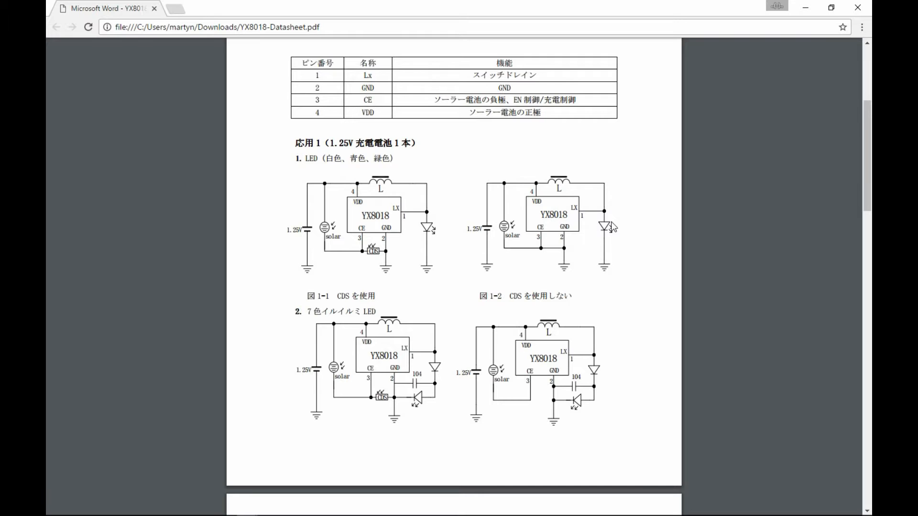
mouse_move(613, 230)
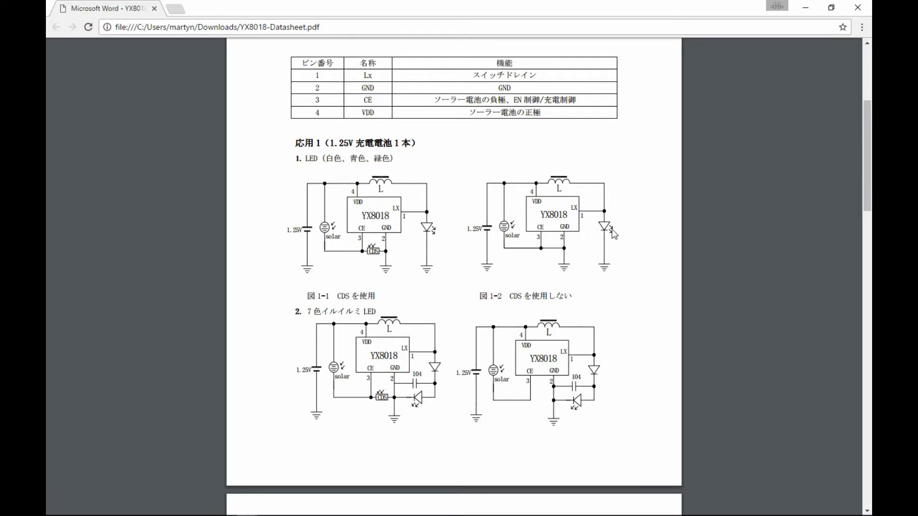
mouse_move(573, 209)
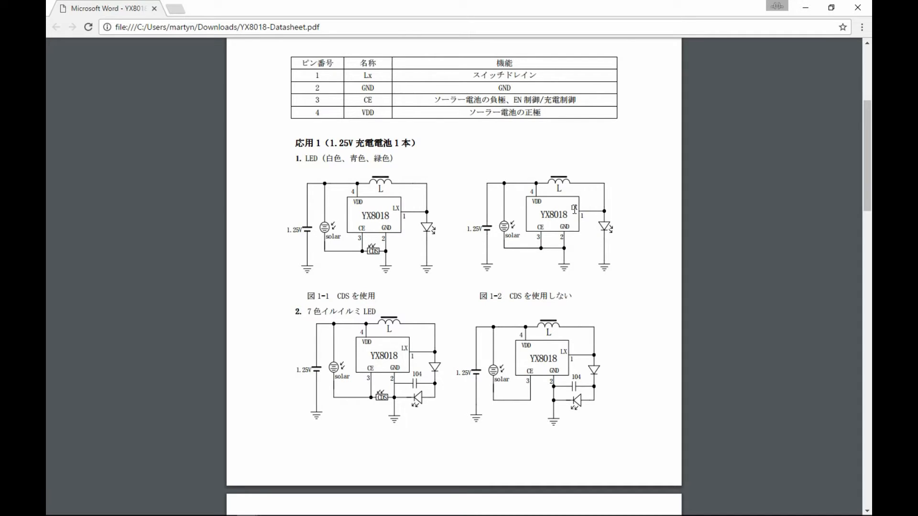
mouse_move(578, 236)
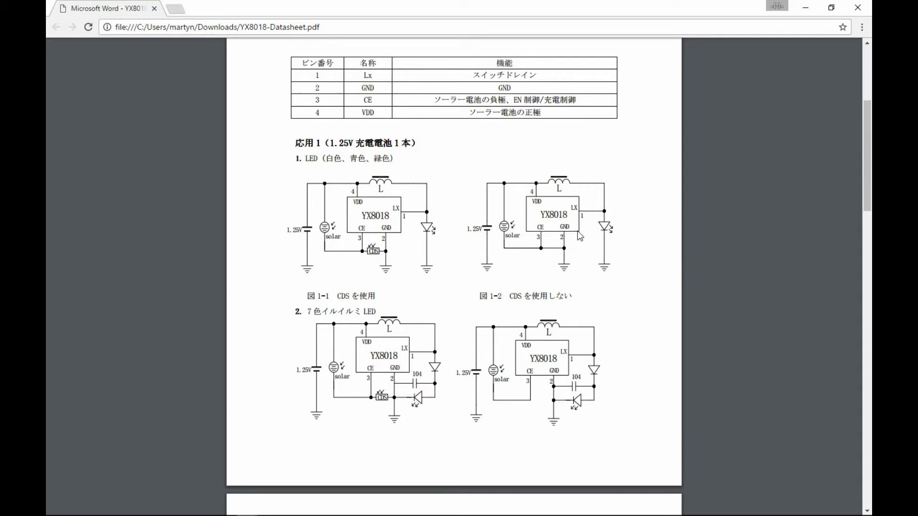
mouse_move(602, 216)
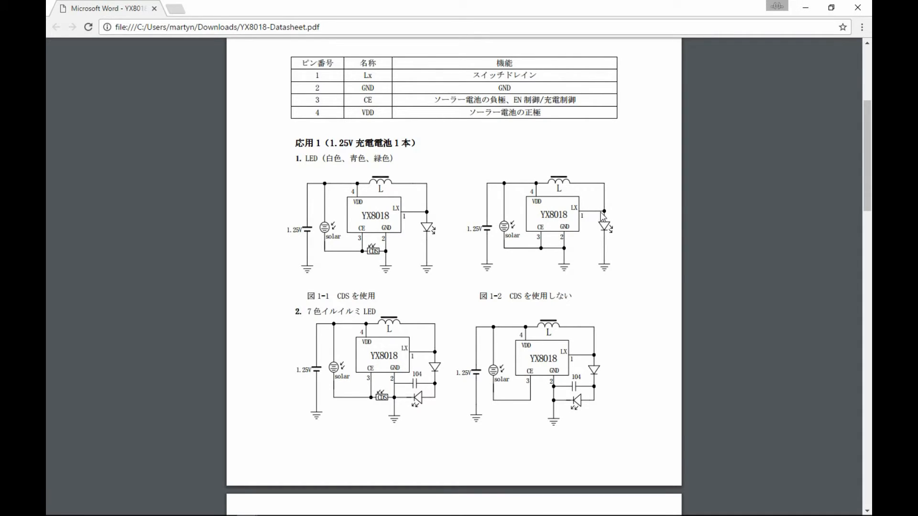
mouse_move(598, 195)
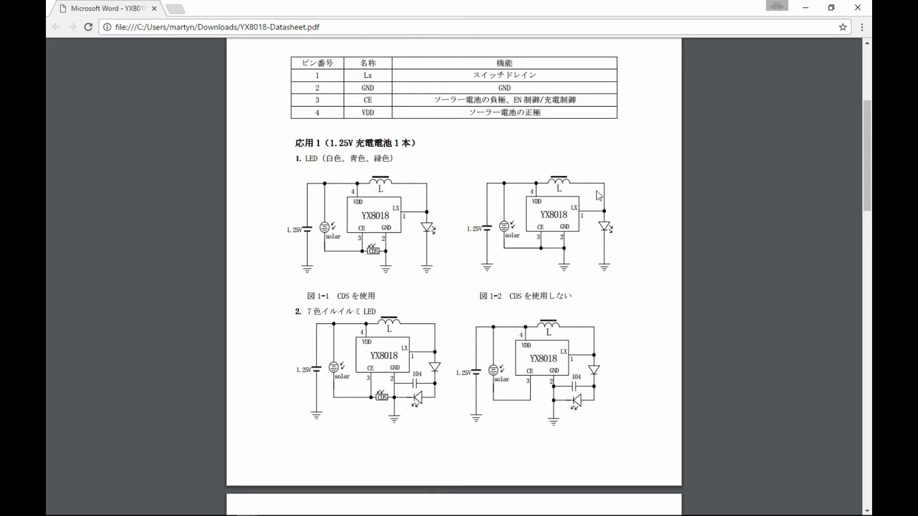
mouse_move(578, 201)
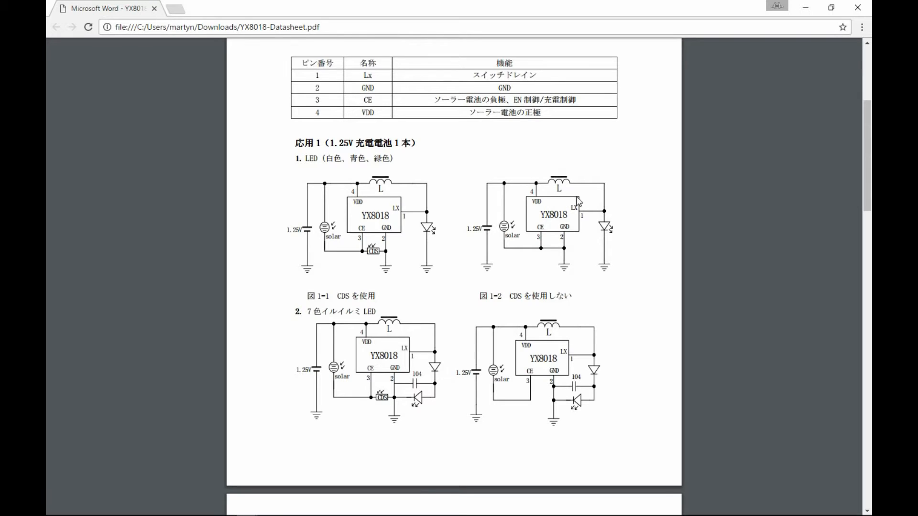
mouse_move(604, 226)
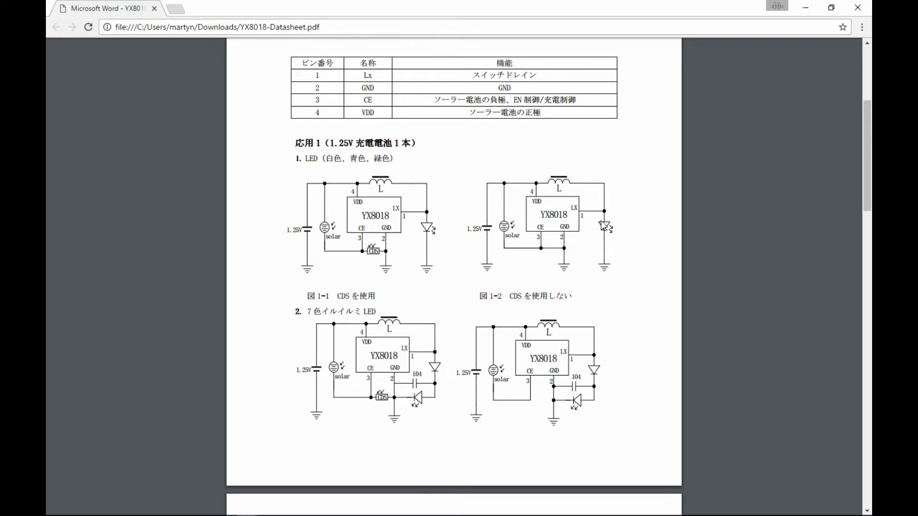
mouse_move(542, 196)
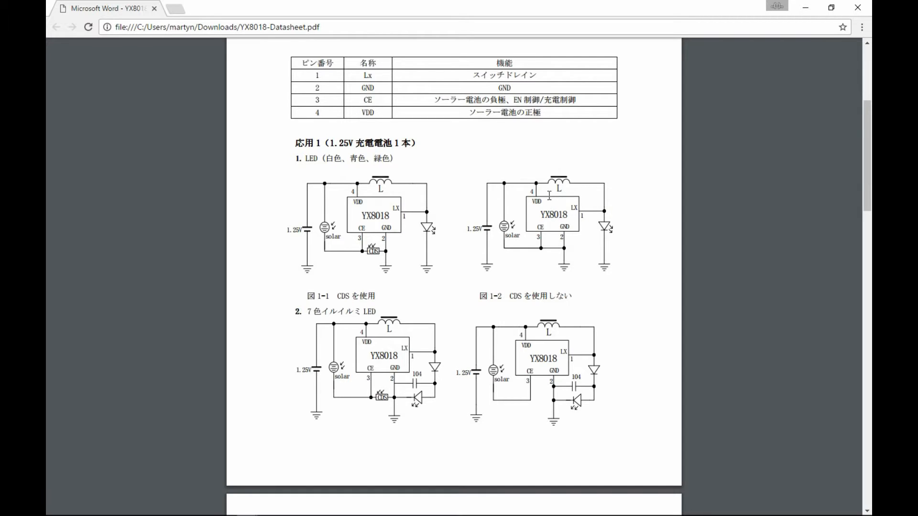
mouse_move(610, 252)
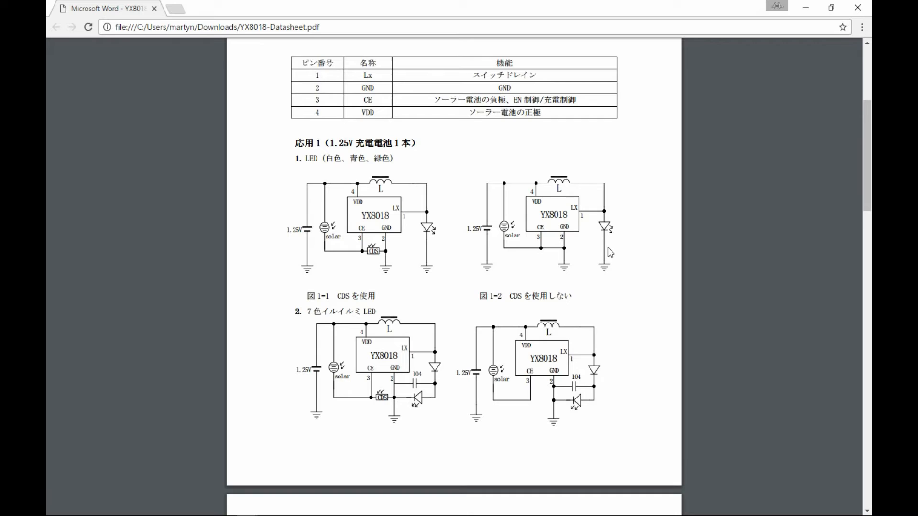
mouse_move(607, 247)
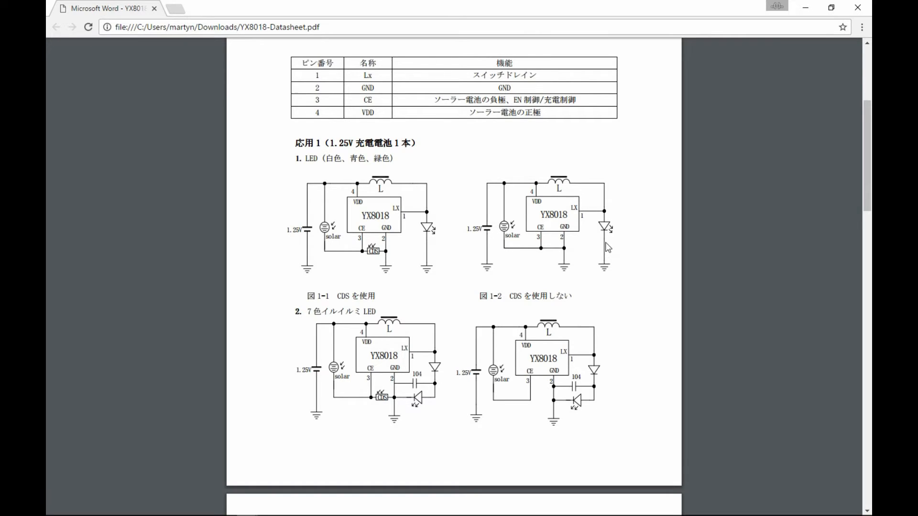
mouse_move(567, 224)
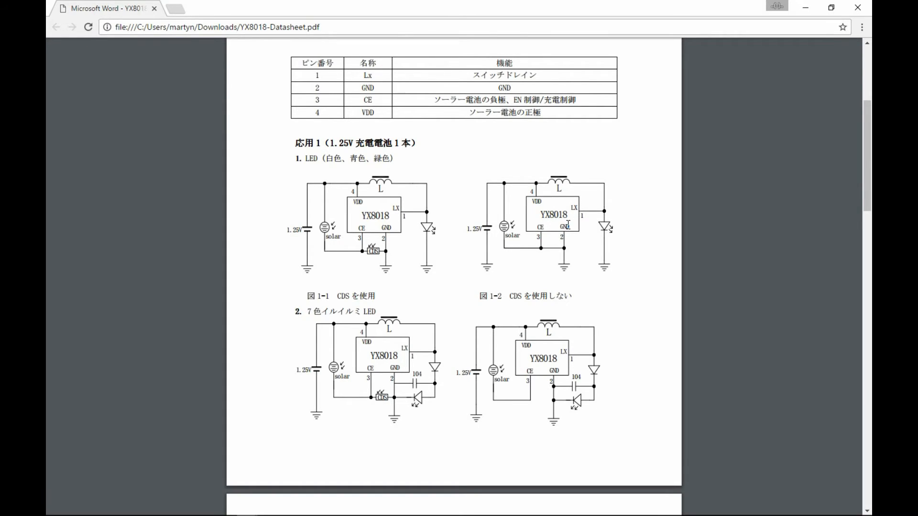
mouse_move(565, 225)
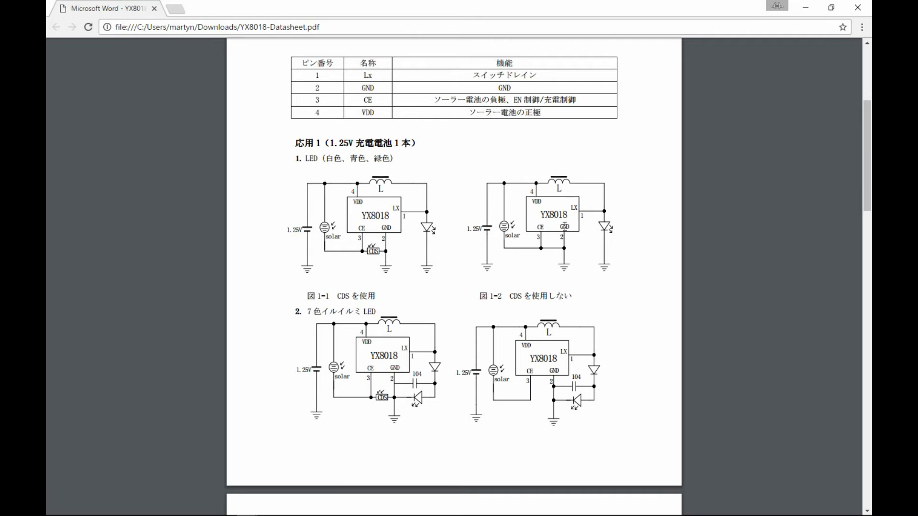
mouse_move(494, 224)
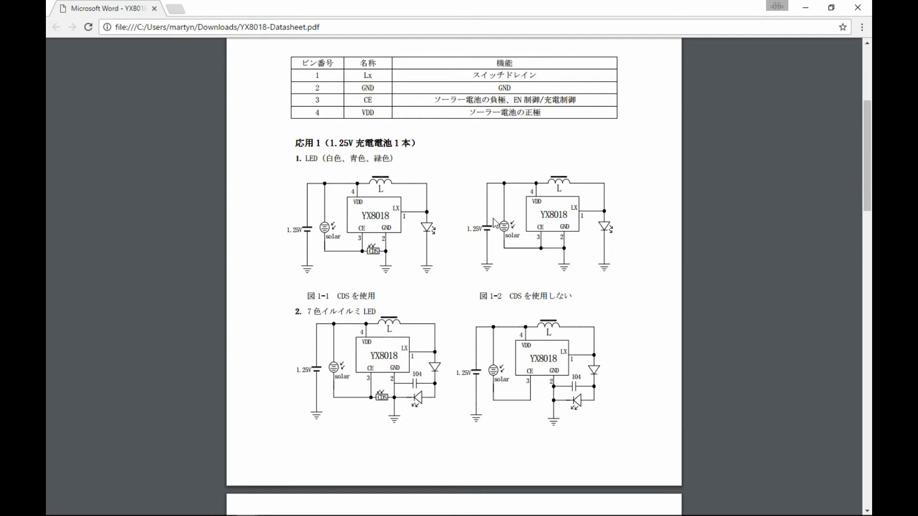
mouse_move(509, 224)
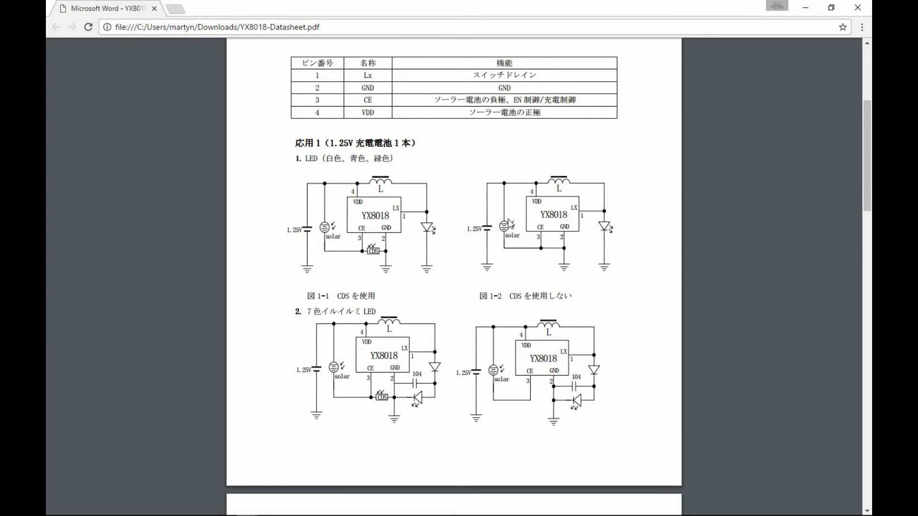
mouse_move(492, 237)
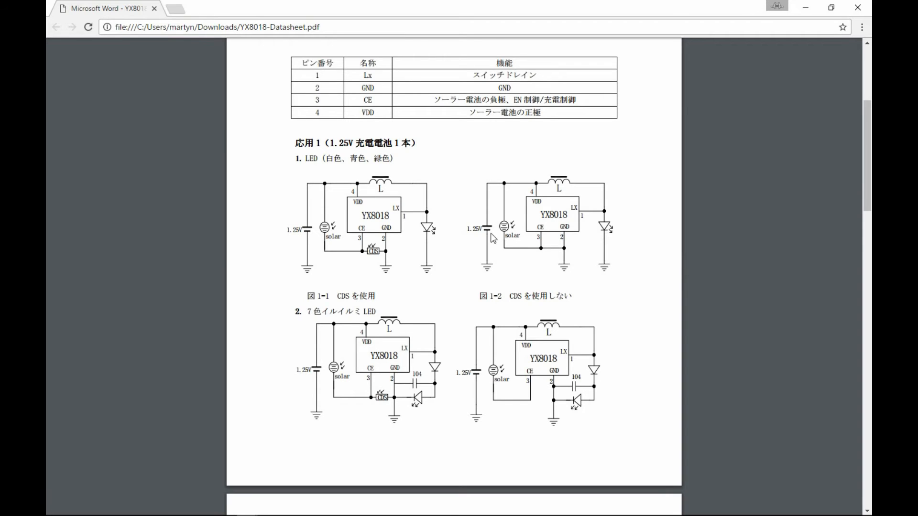
mouse_move(496, 237)
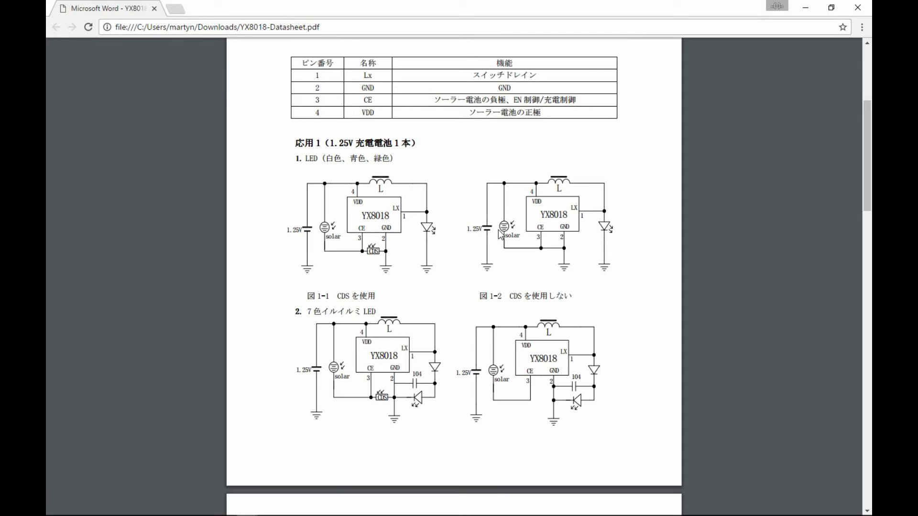
mouse_move(502, 230)
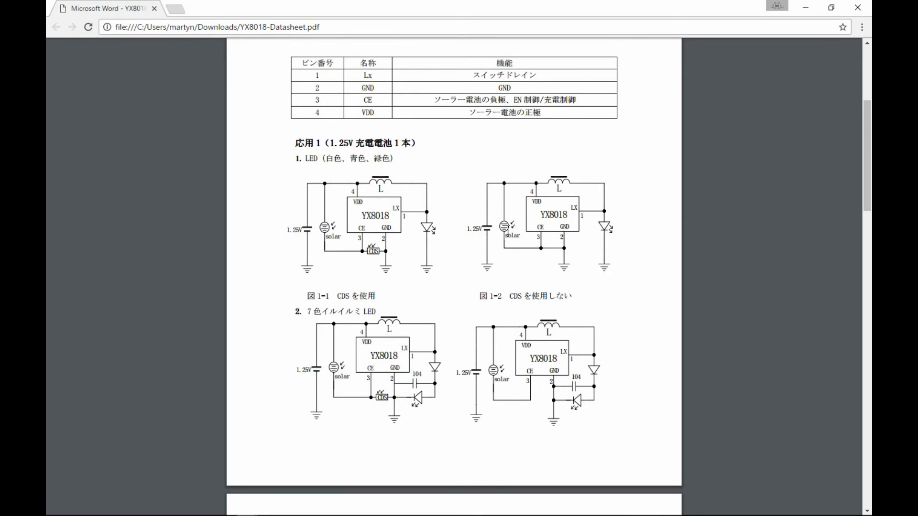